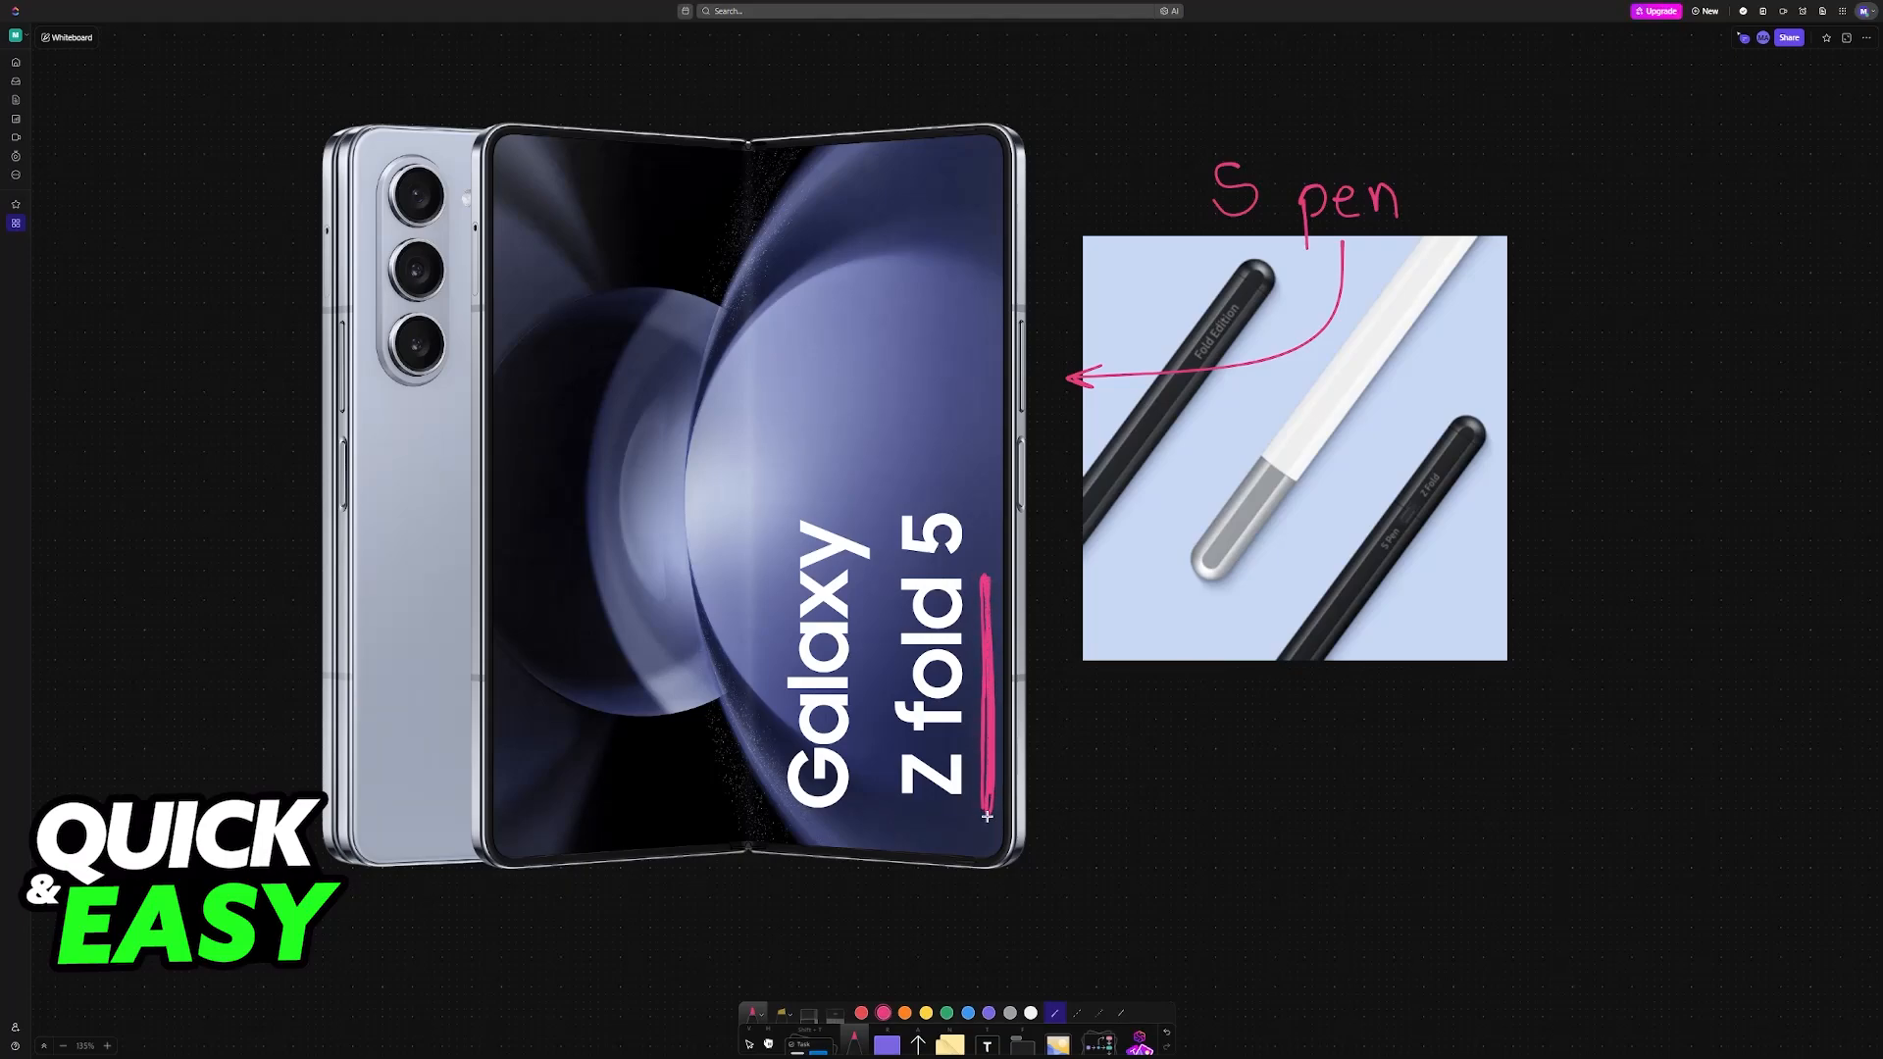
mouse_move(1125, 649)
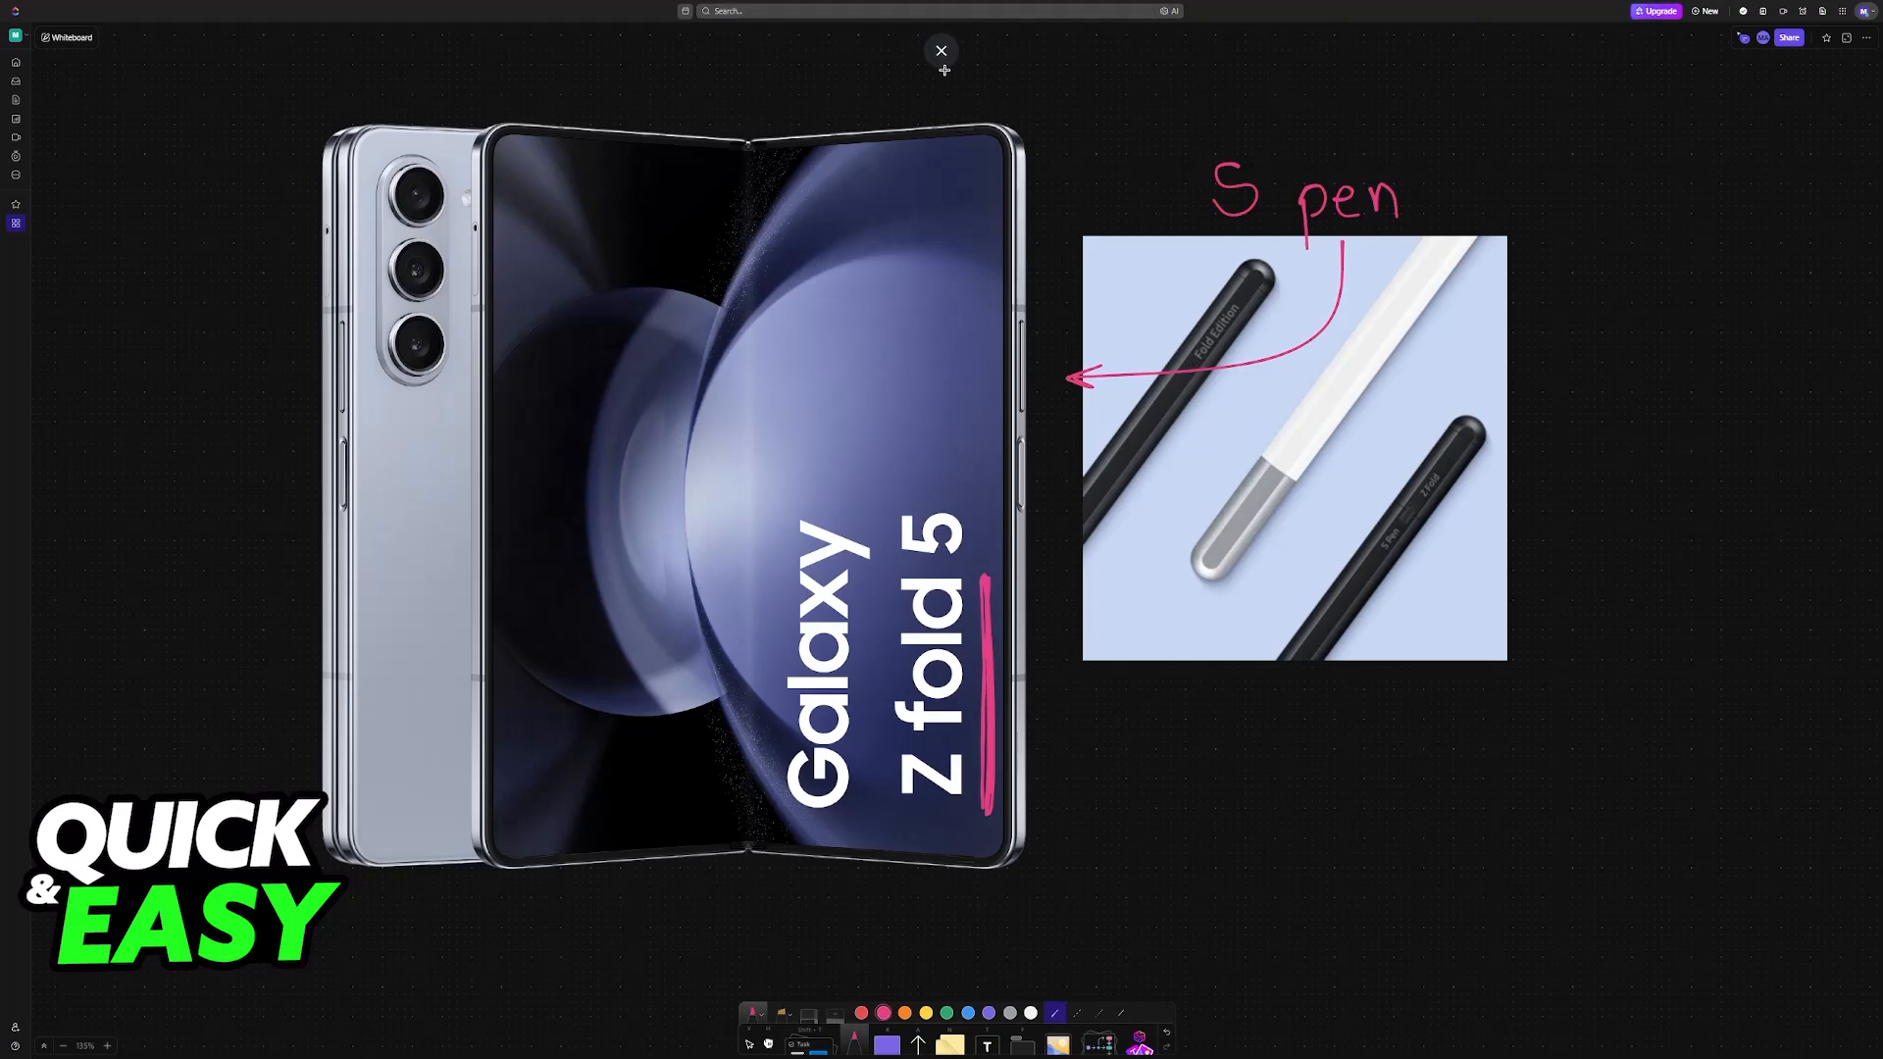
Exit the full-screen whiteboard view after underlining 'Galaxy Z fold 5' in pink.
click(940, 50)
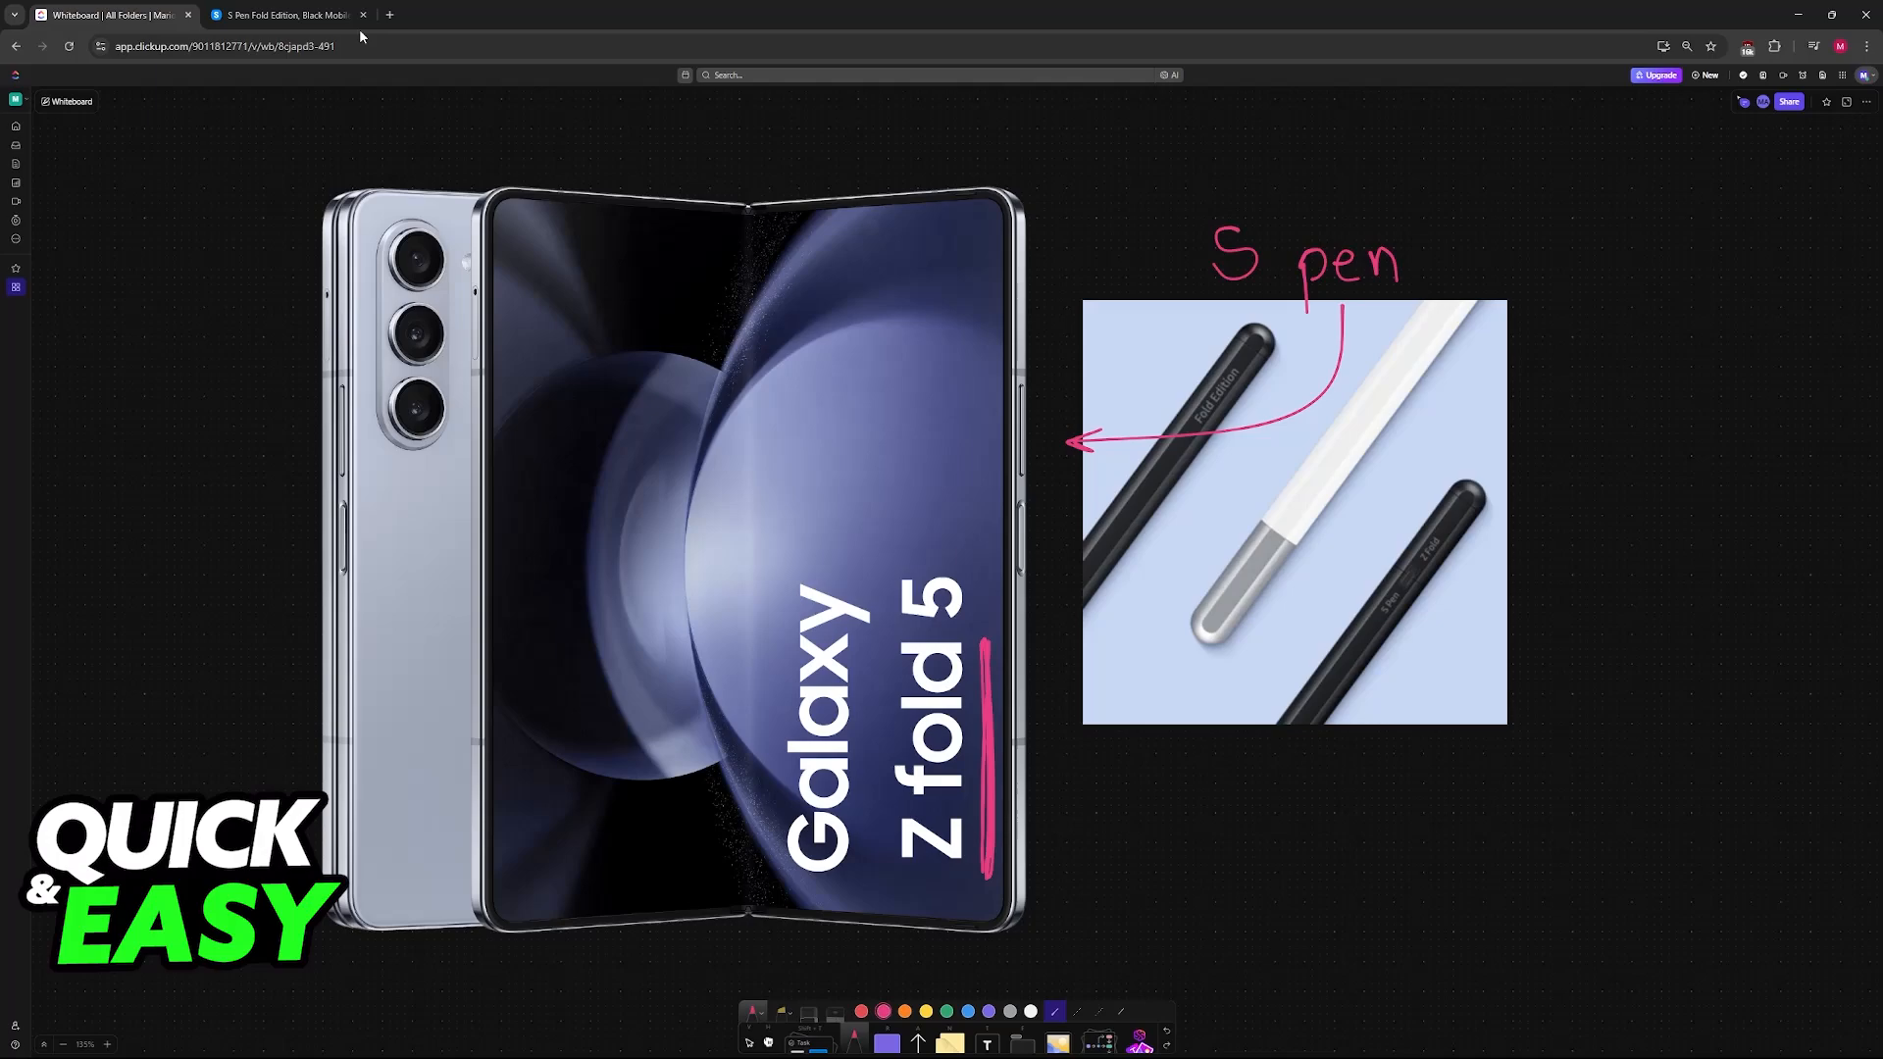
Show the S Pen Fold Edition, Black product page with the full-length pen photo.
click(284, 14)
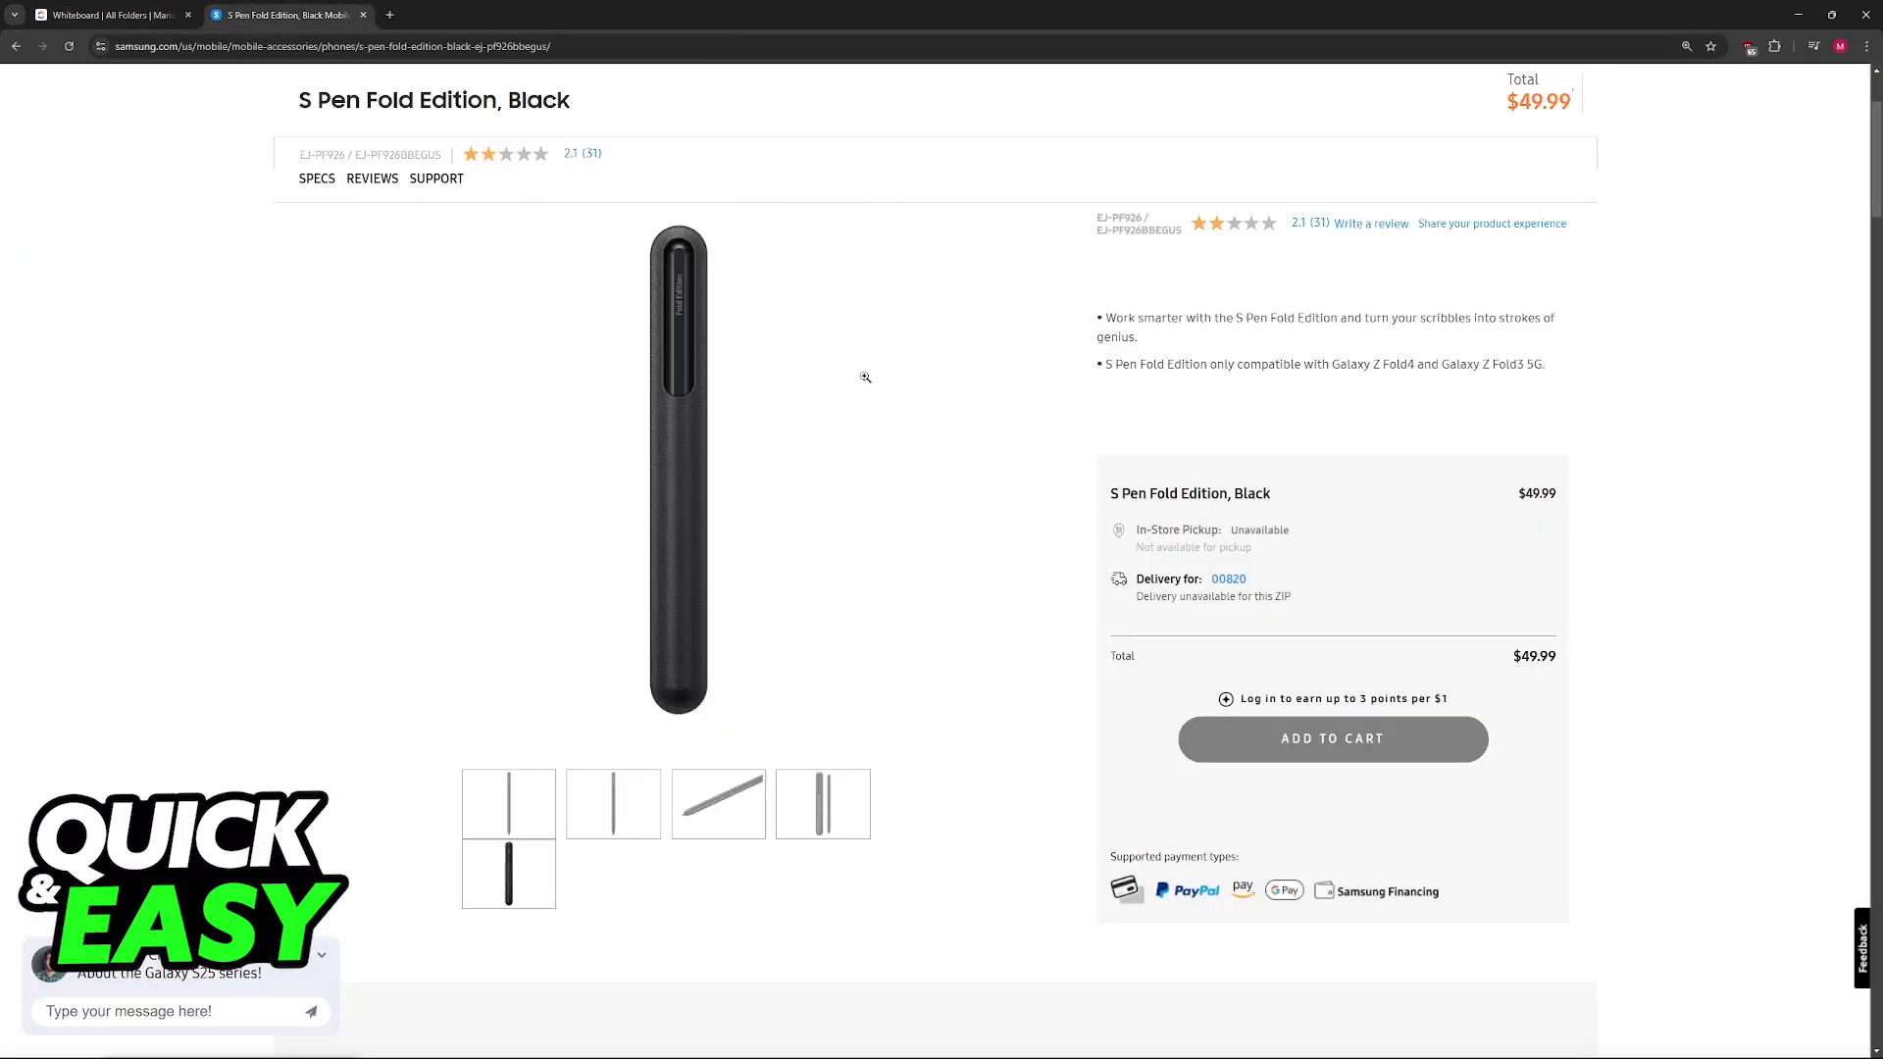
click(612, 803)
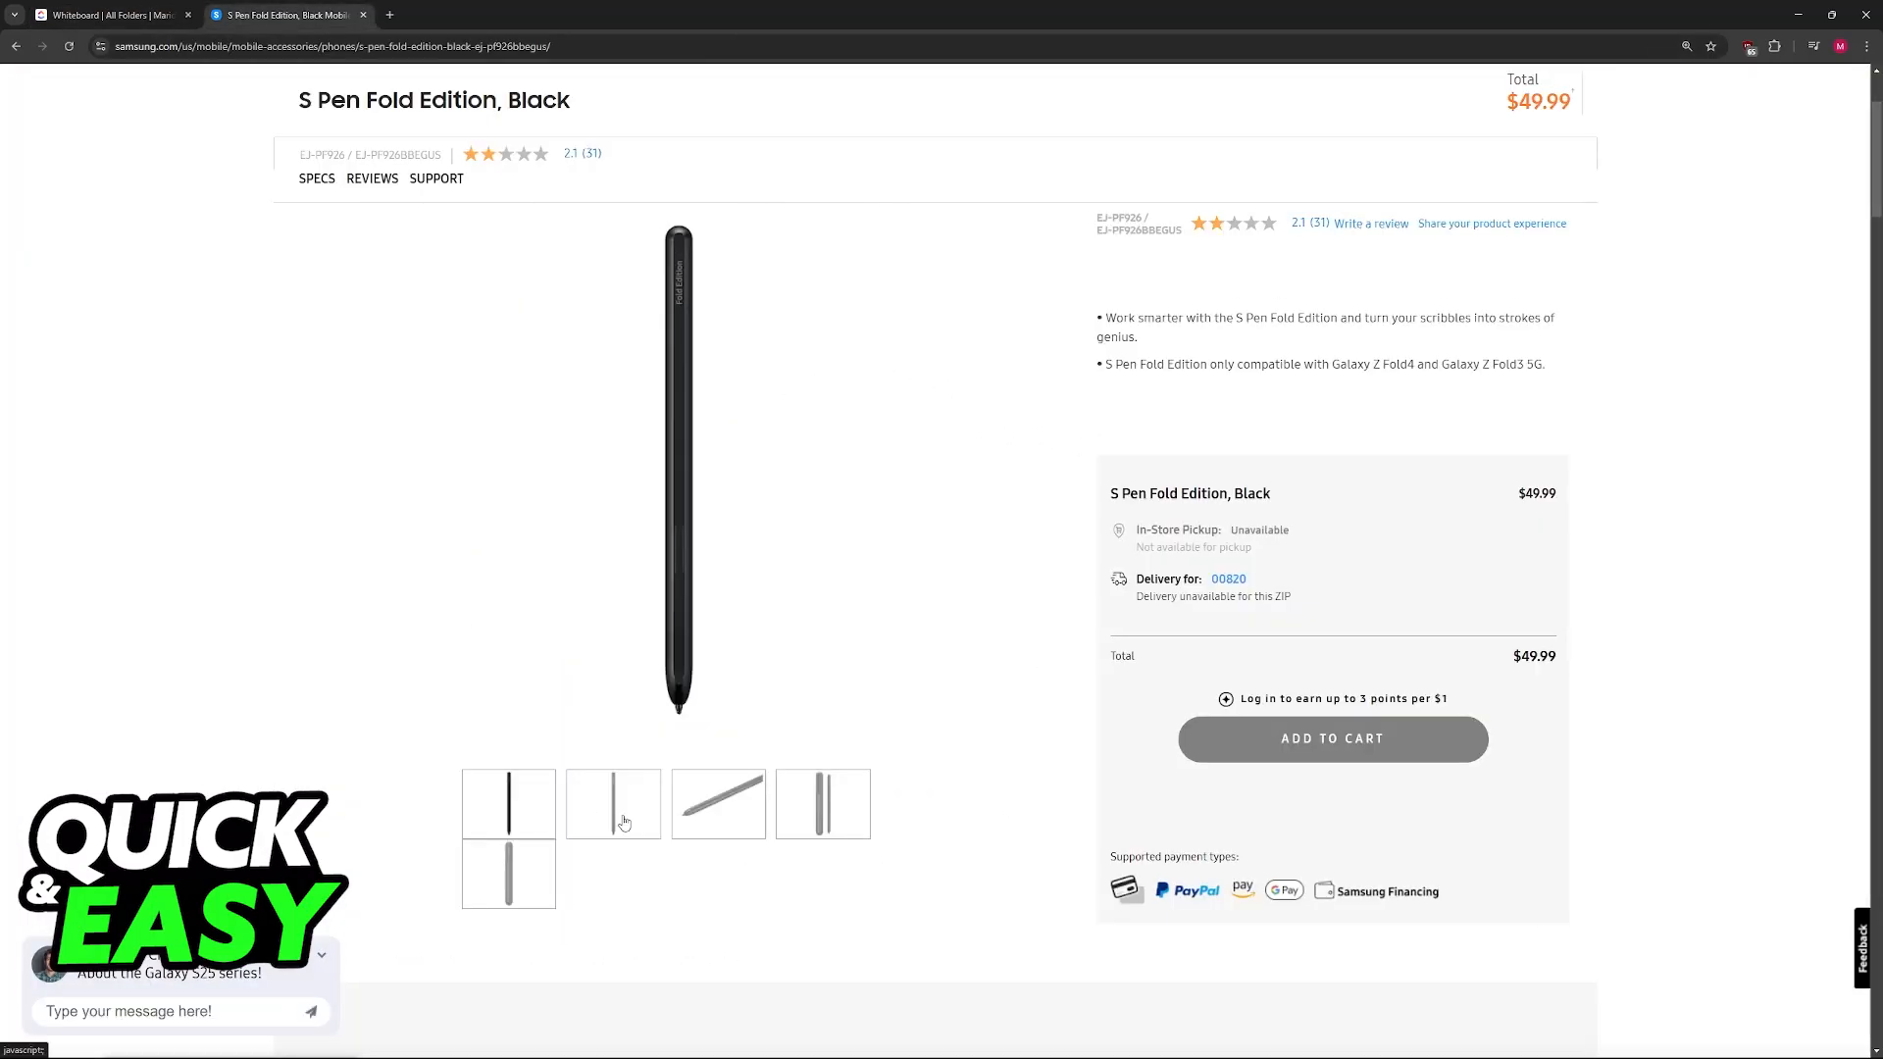
mouse_move(1273, 954)
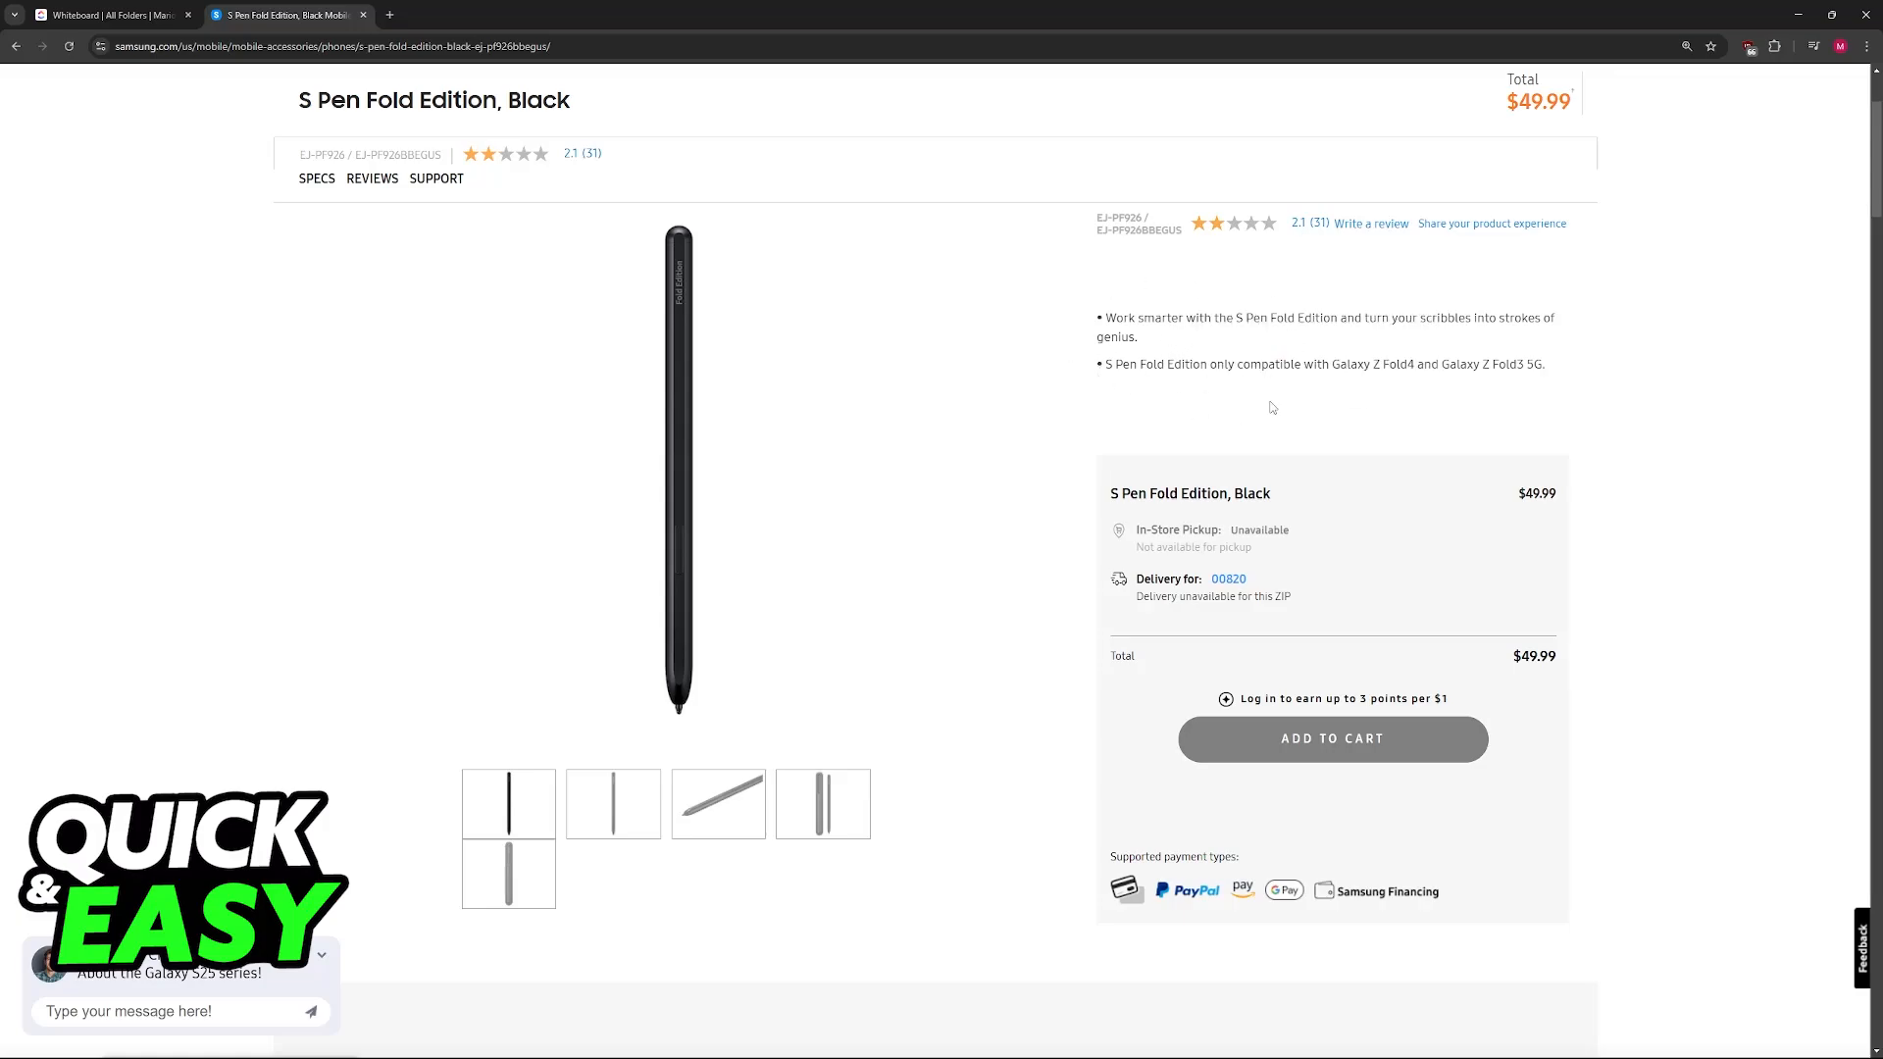
mouse_move(1314, 382)
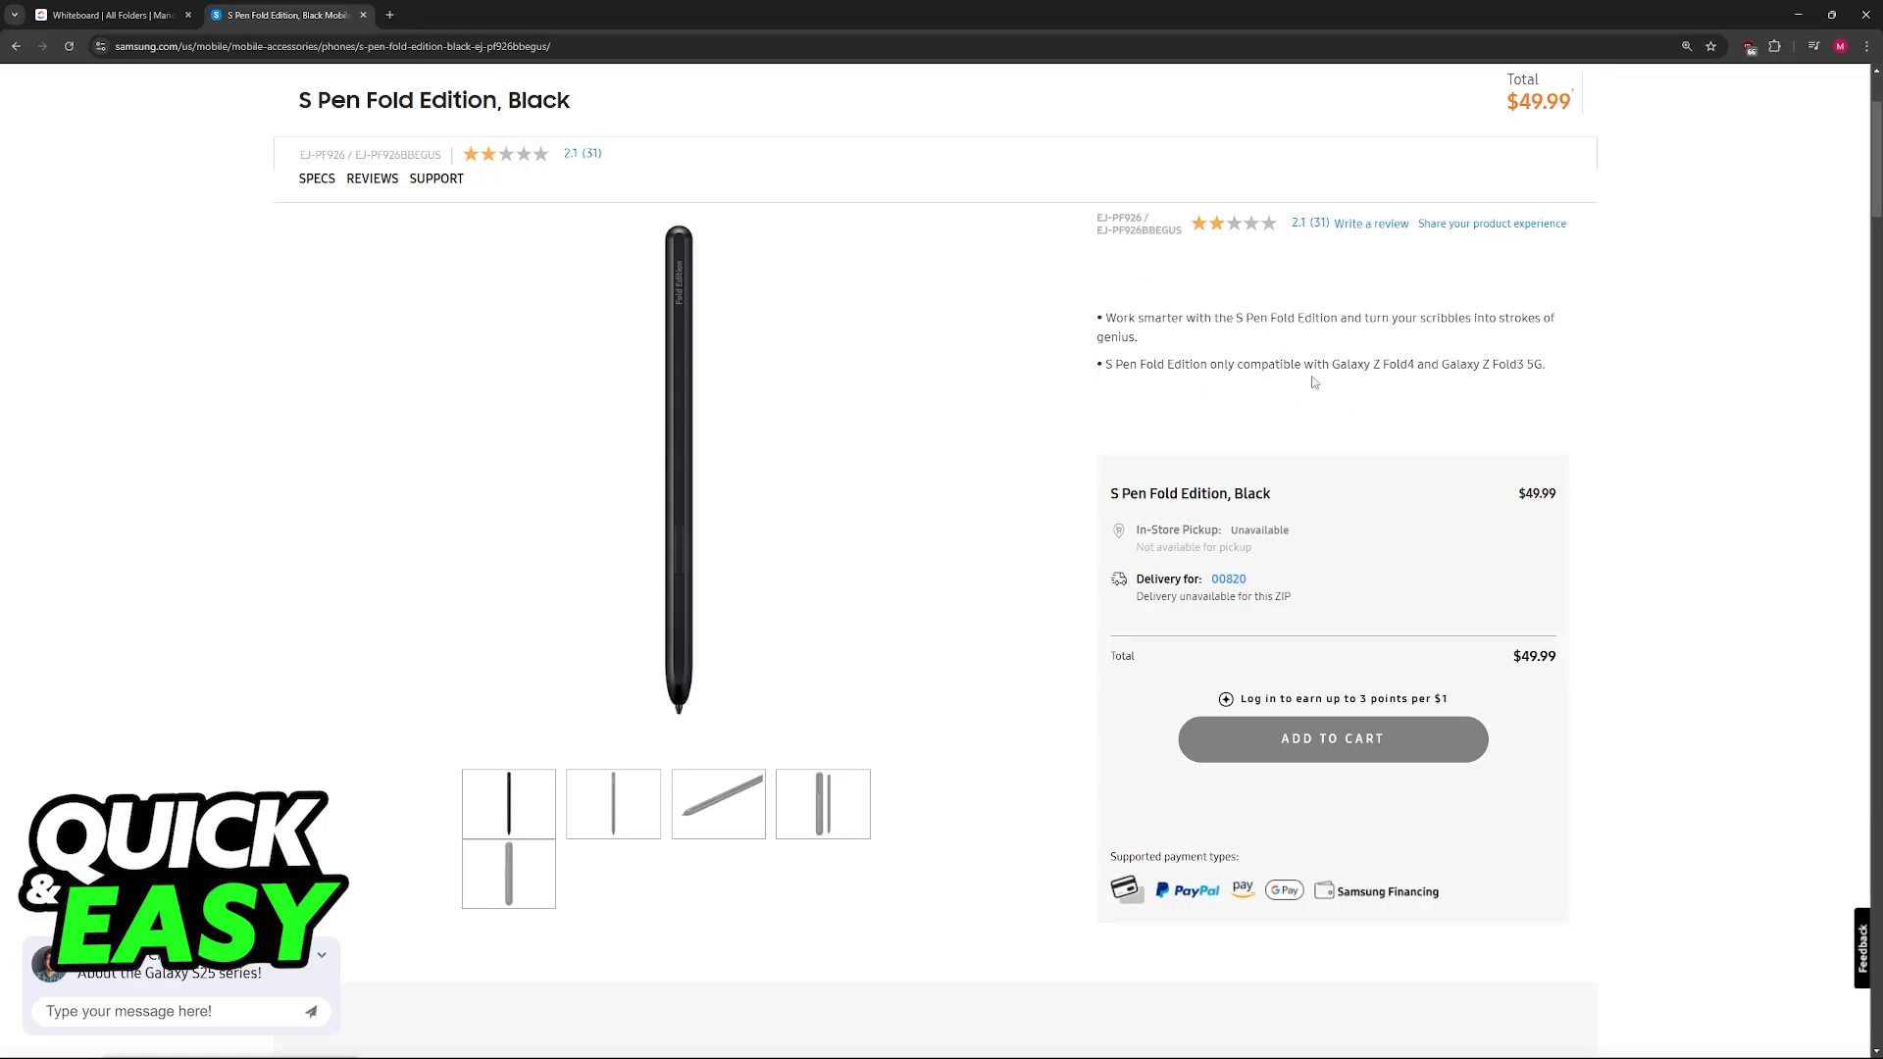
mouse_move(627, 790)
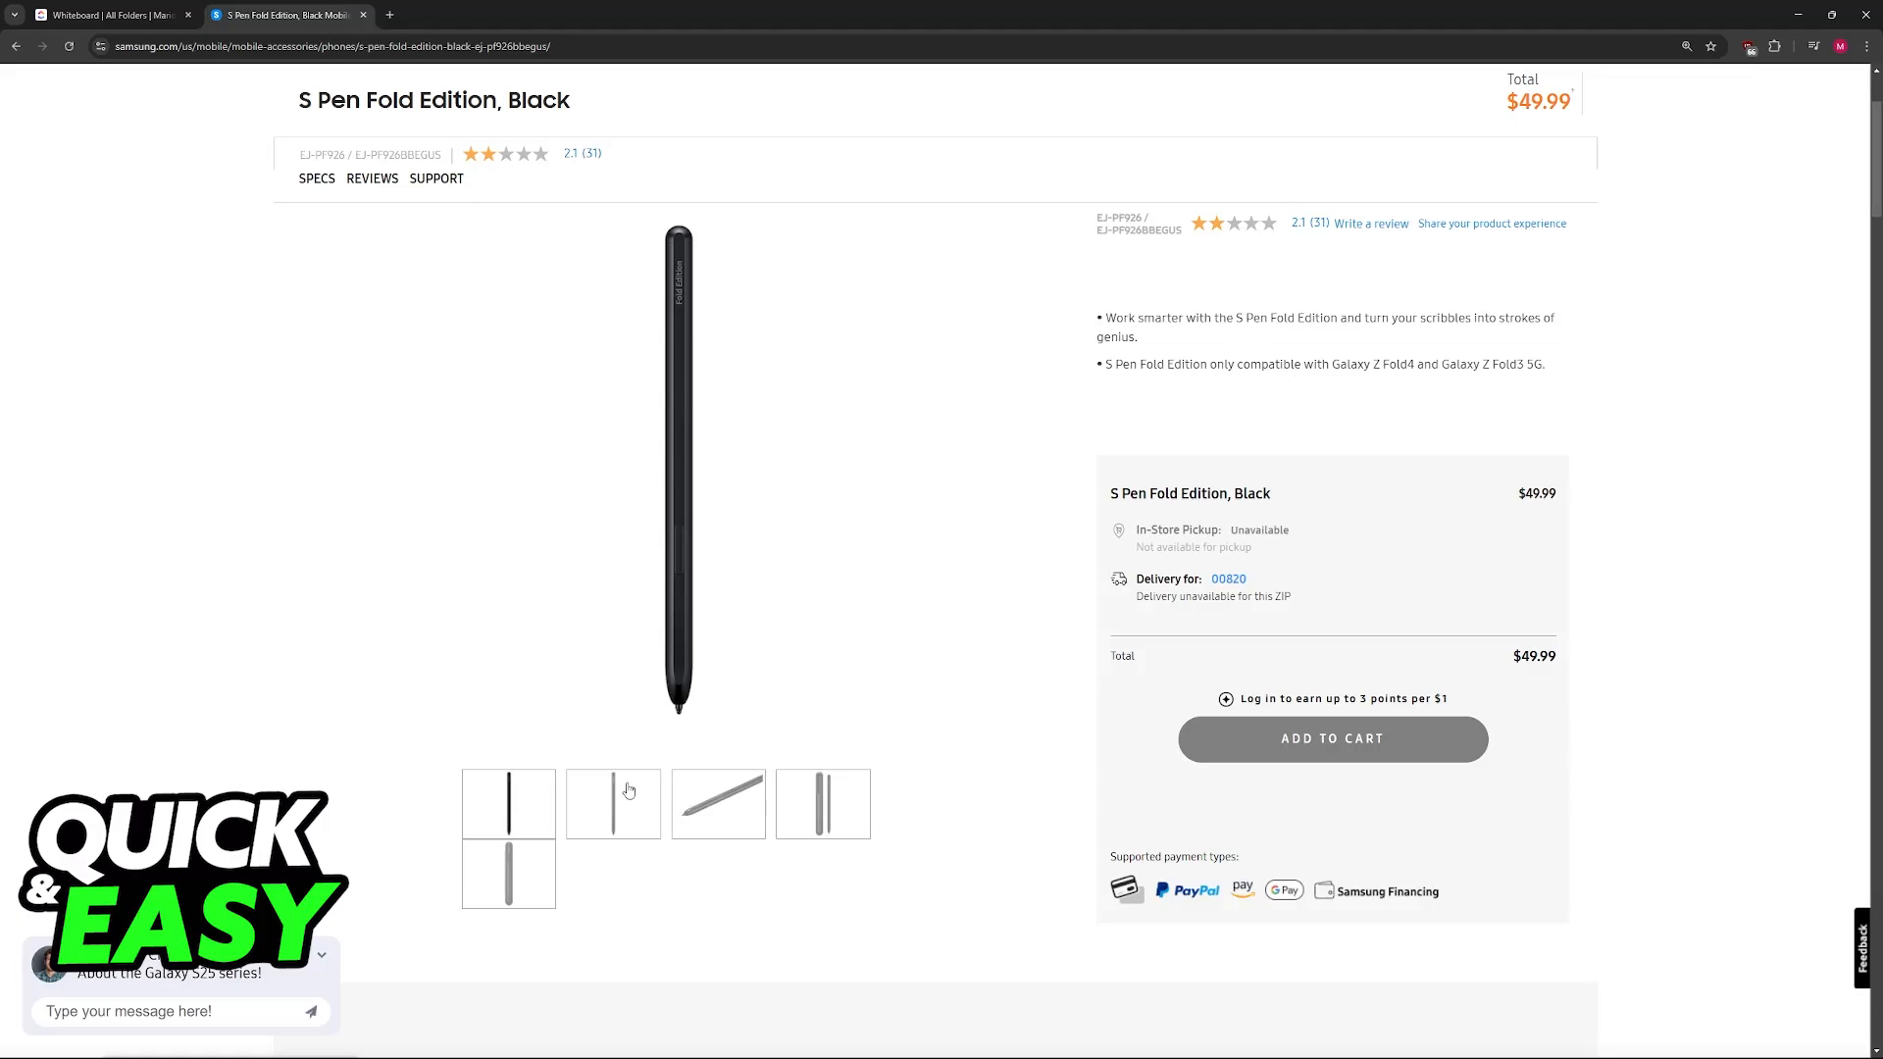
mouse_move(688, 522)
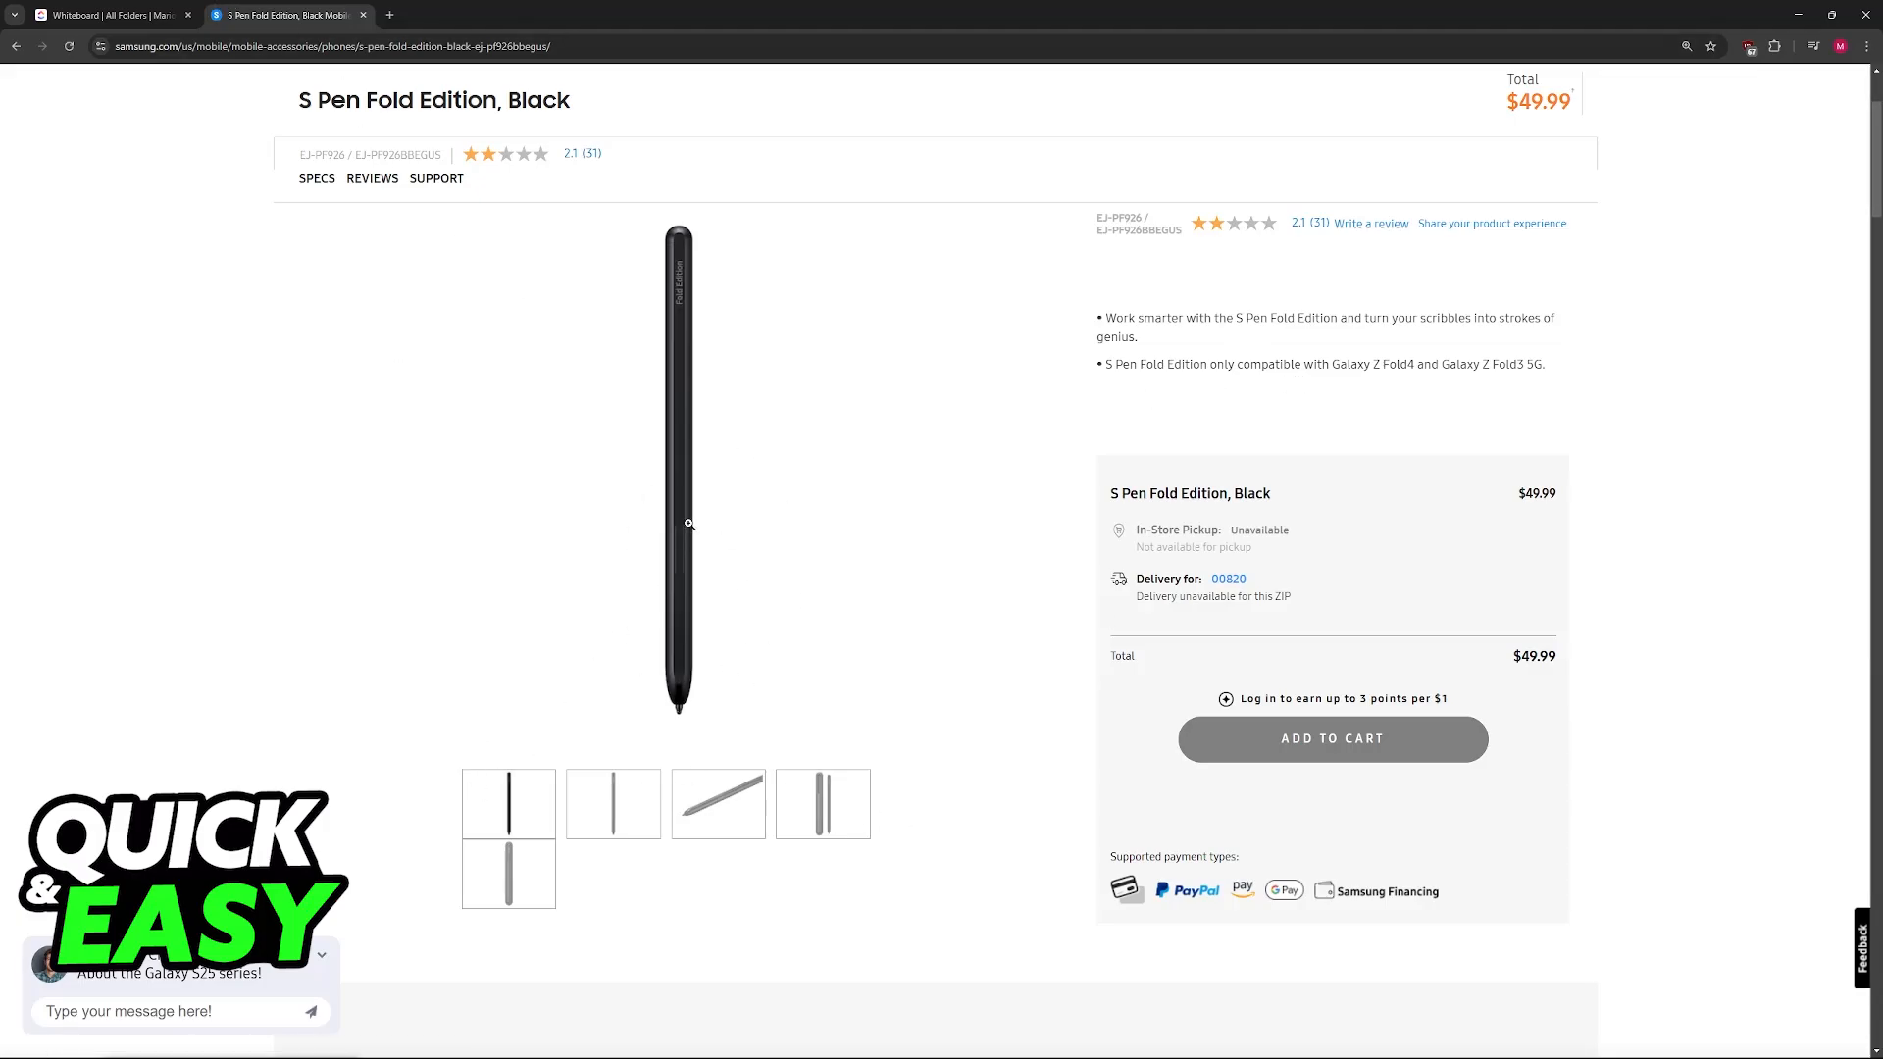
Switch back to the ClickUp Whiteboard tab showing the Galaxy Z fold 5 and S pen images.
click(108, 15)
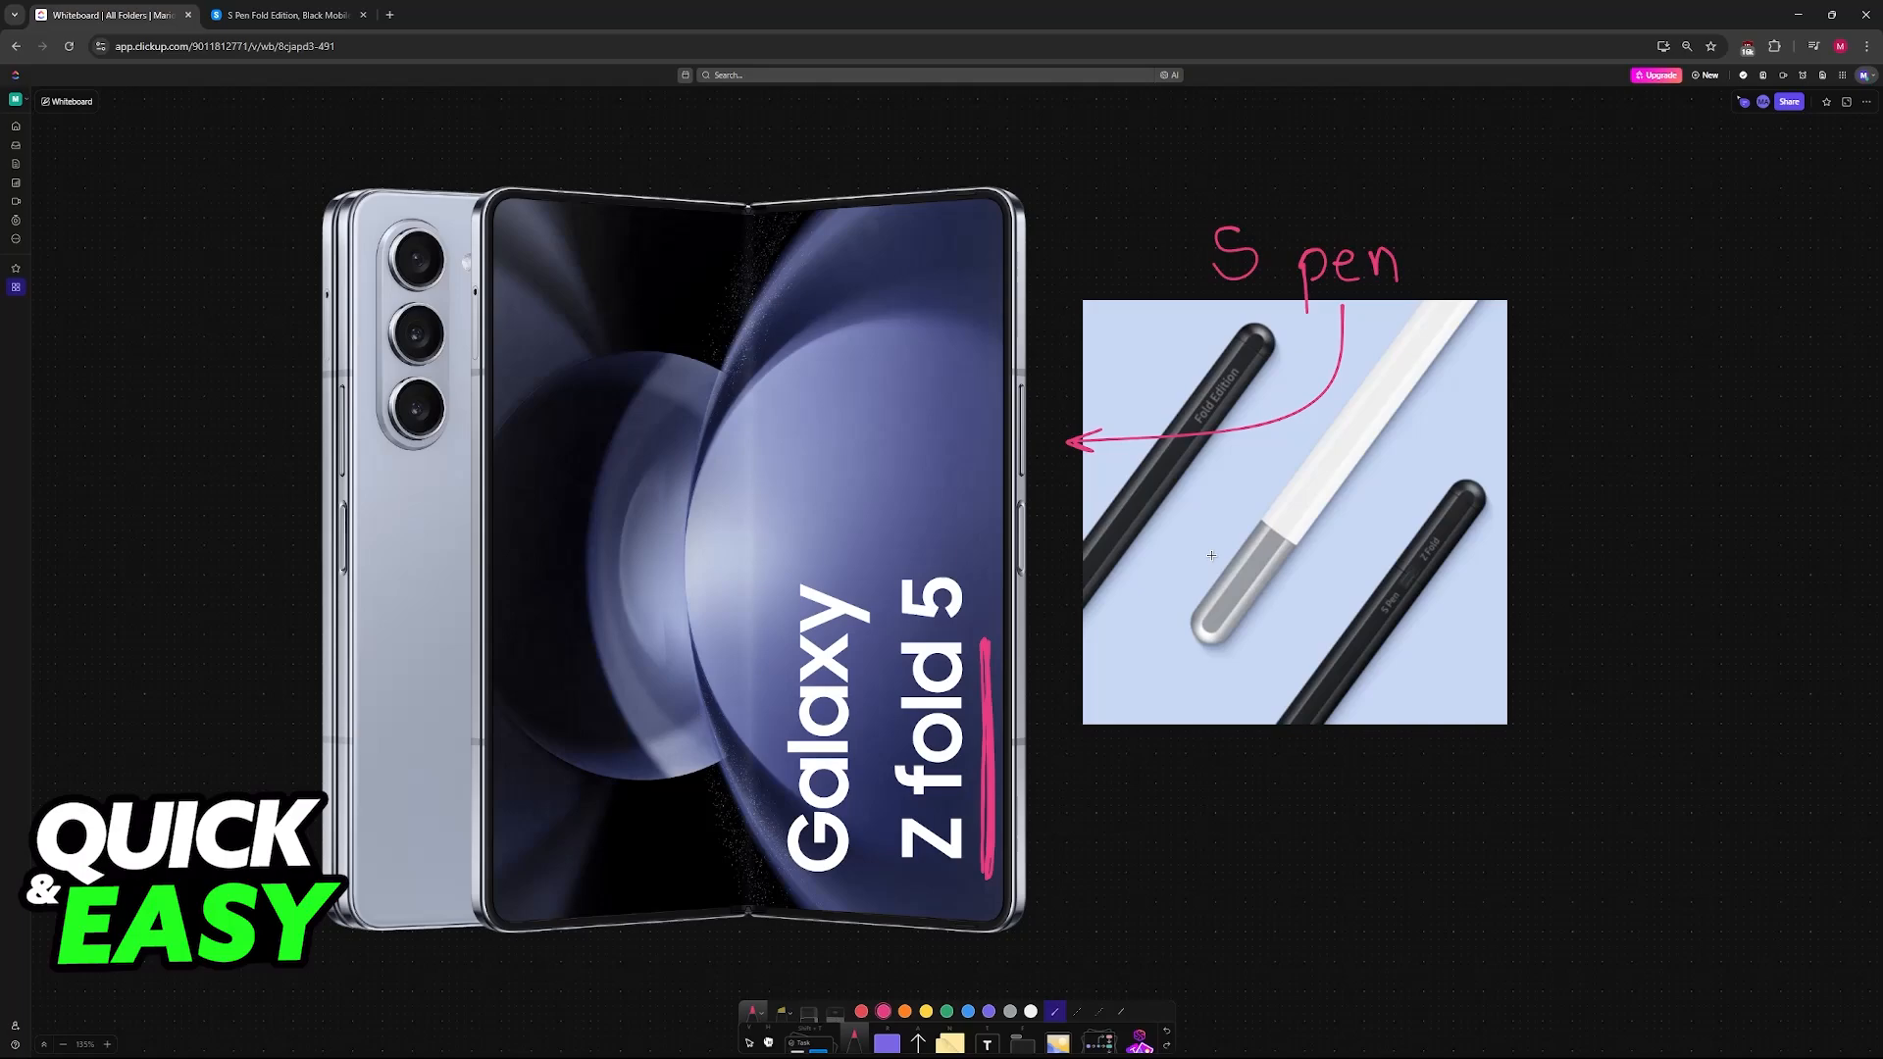
mouse_move(1033, 691)
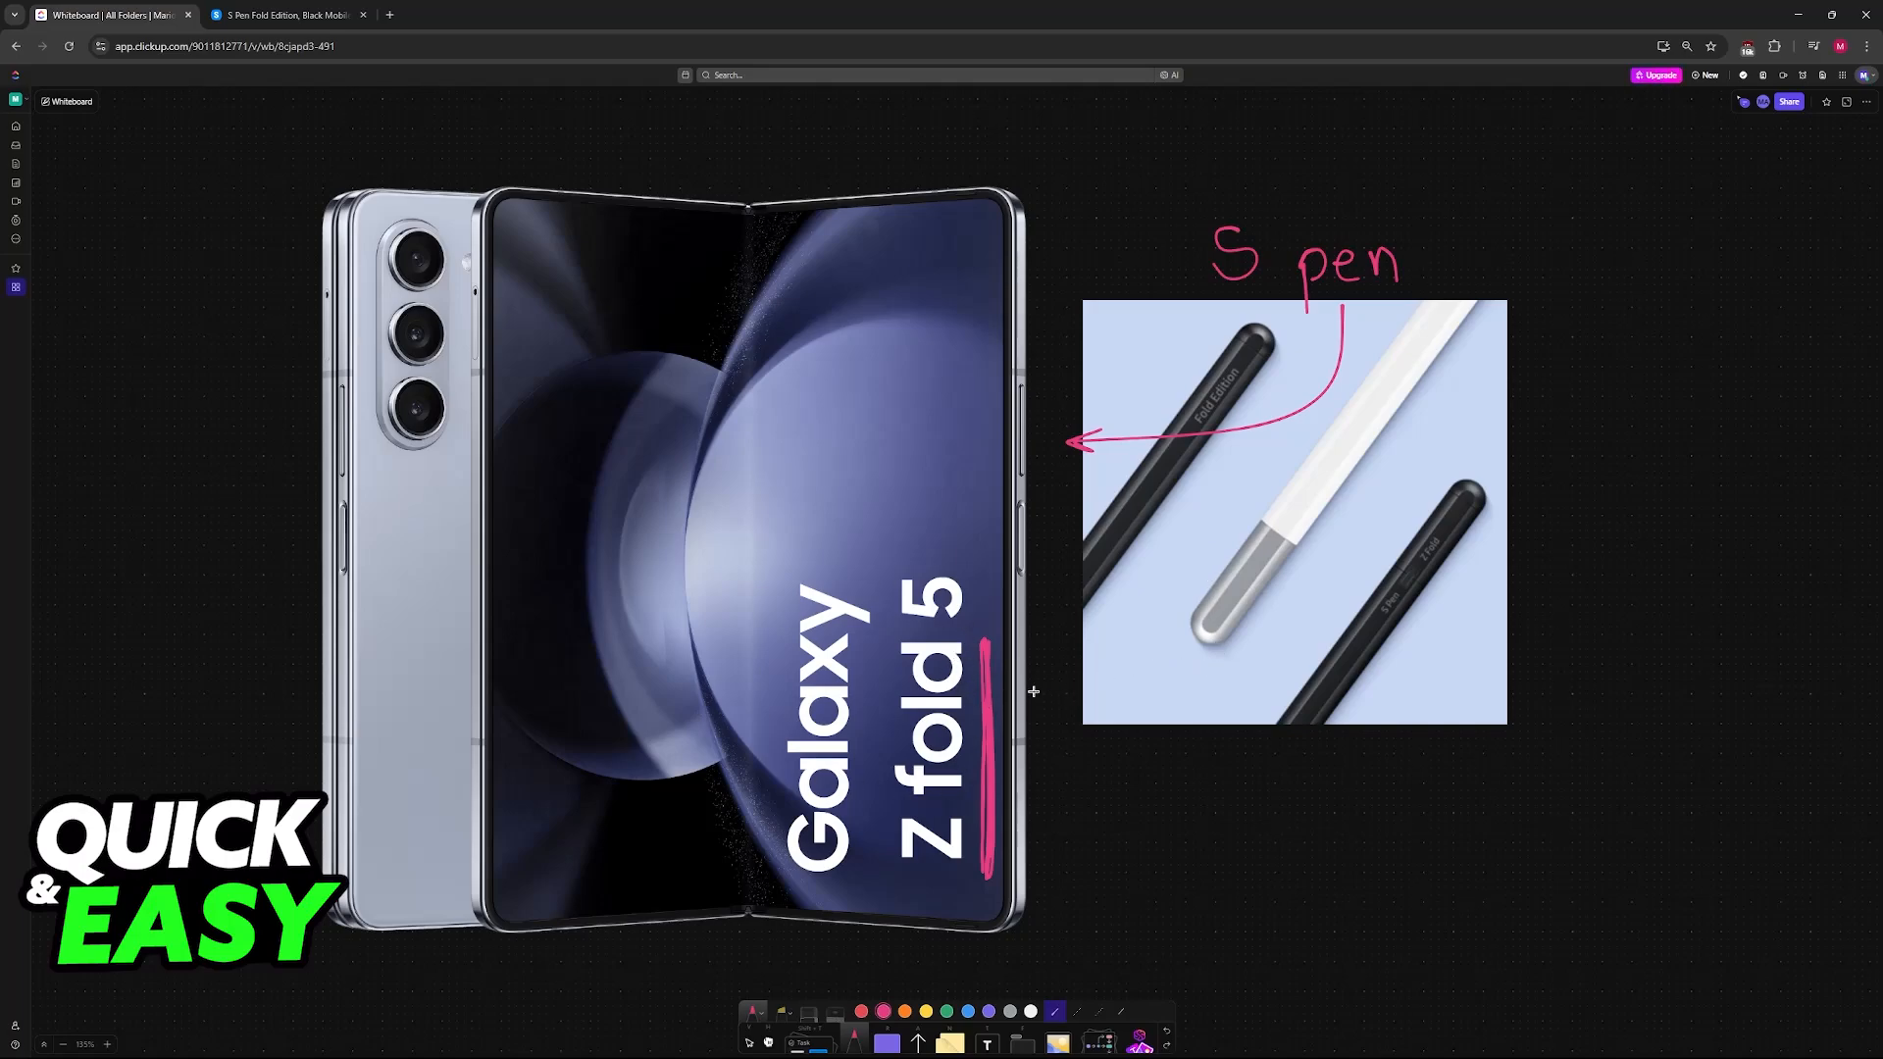
mouse_move(826, 563)
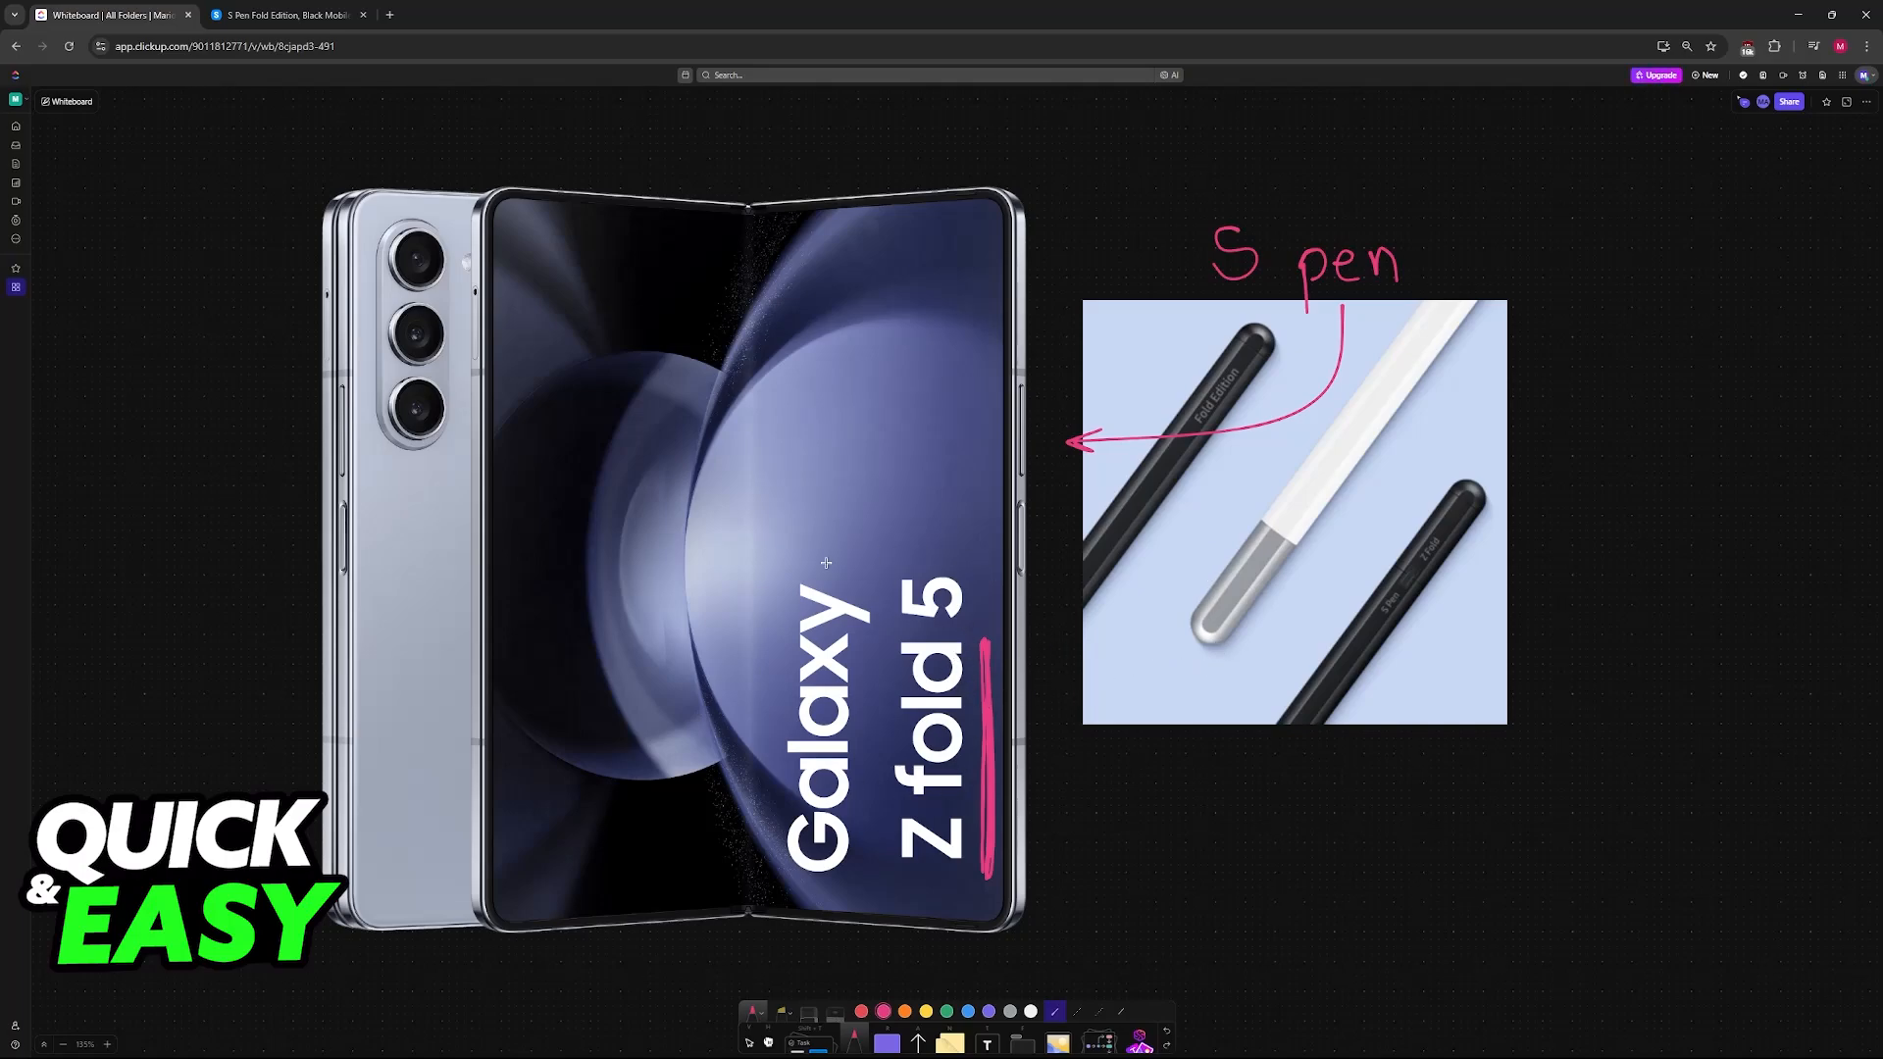
mouse_move(808, 492)
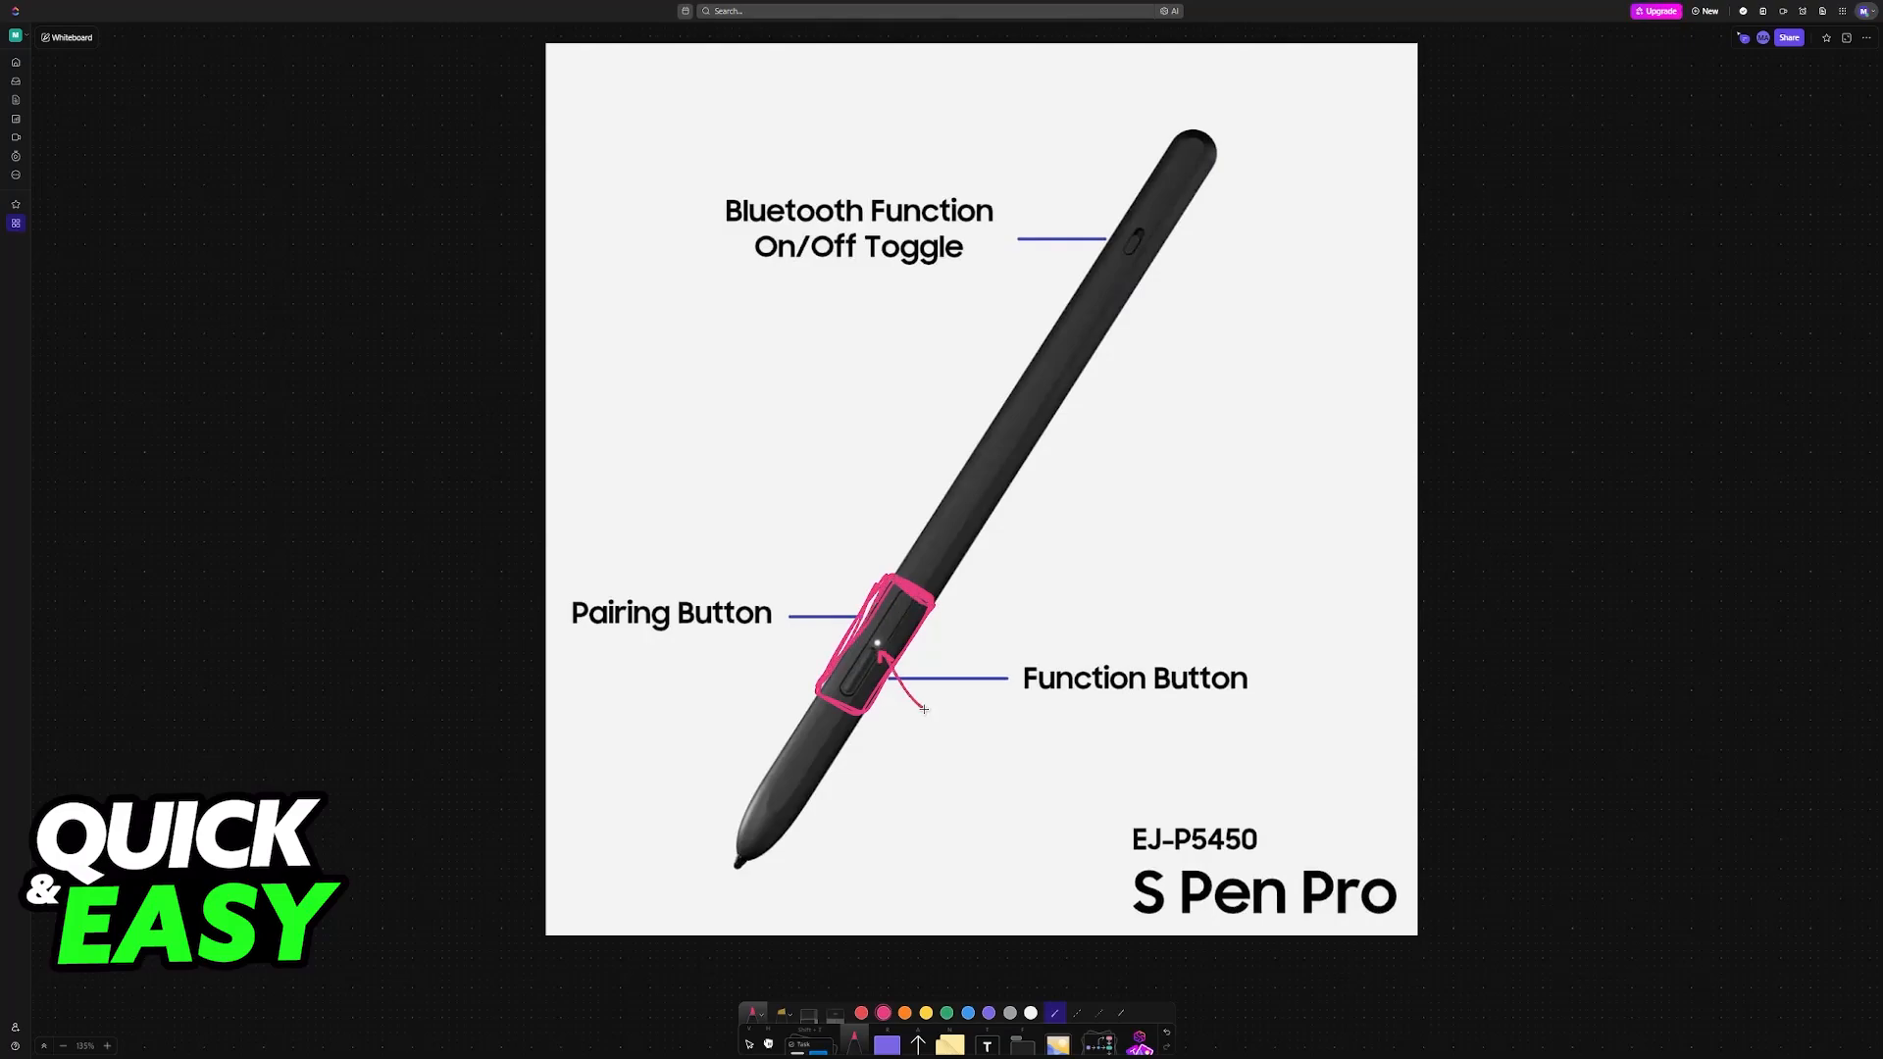
Scroll down the whiteboard to the S Pen settings screenshots.
scroll(down, 3)
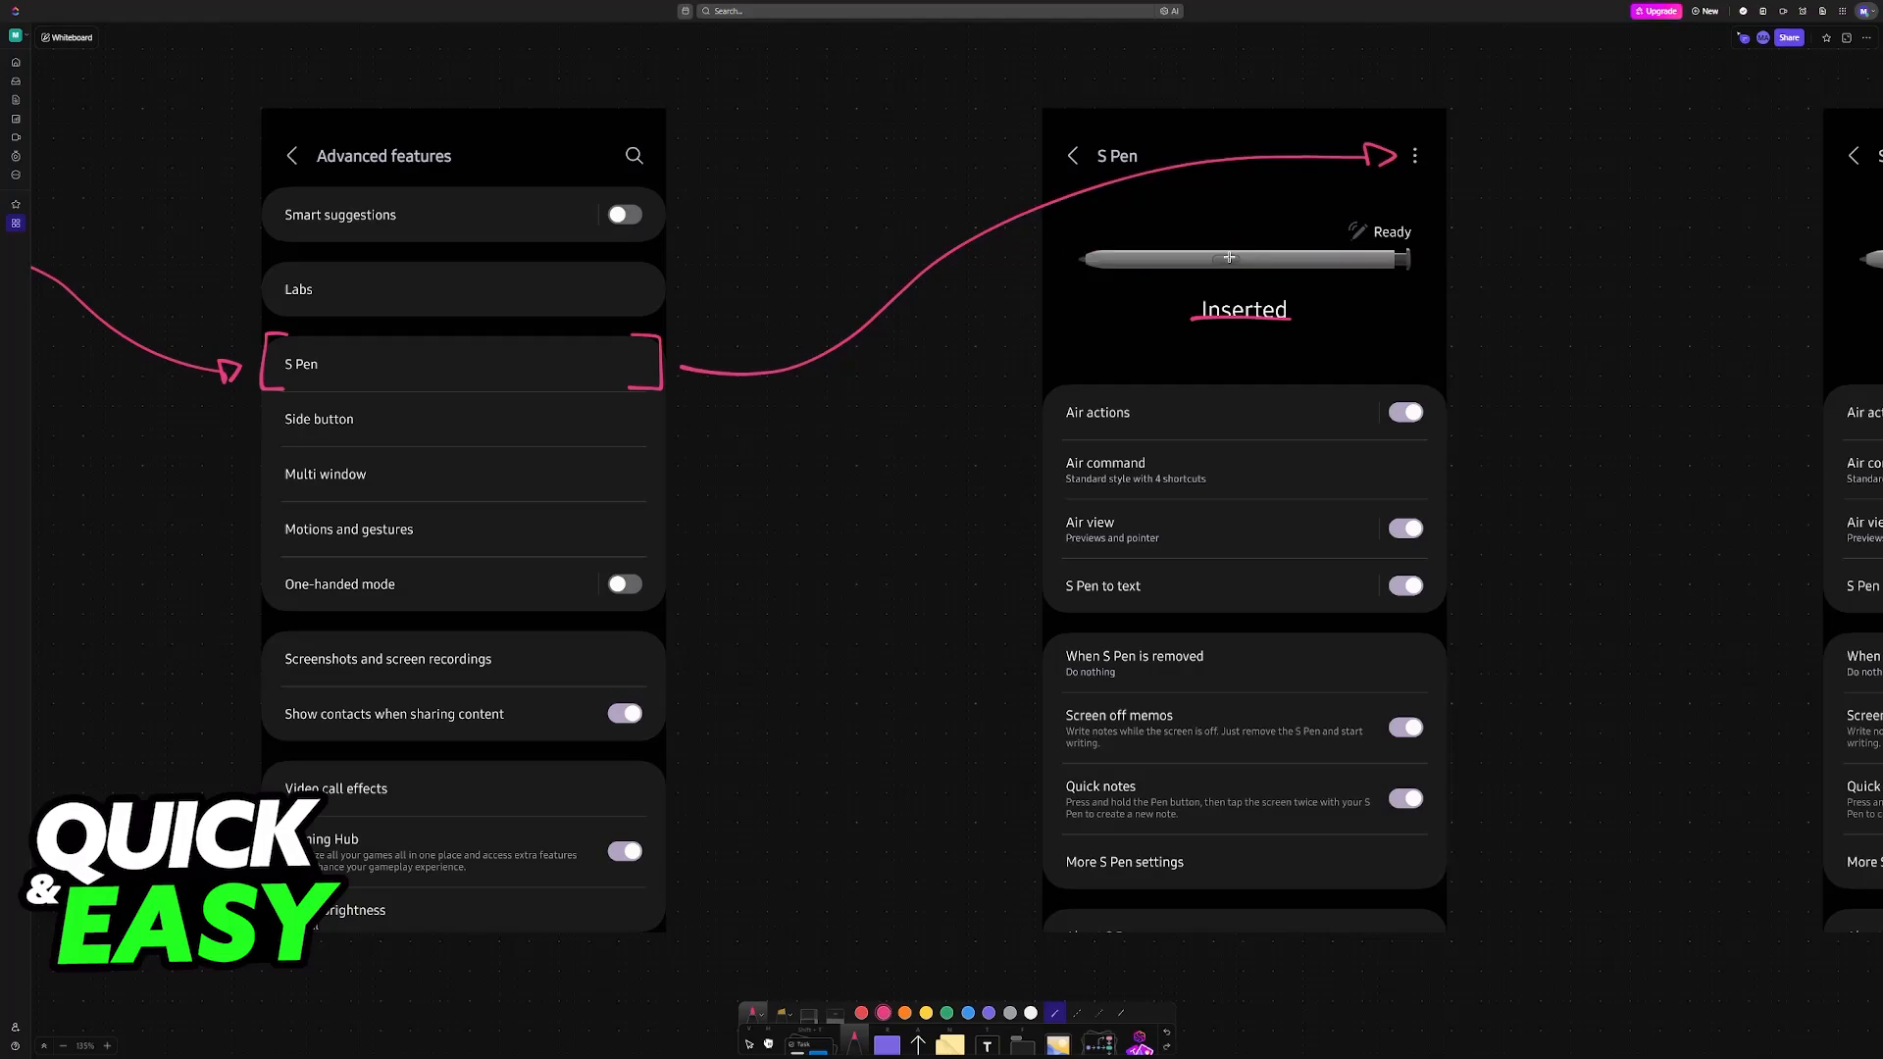
Circle the three-dot options menu on the S Pen settings screenshot in pink.
click(1413, 155)
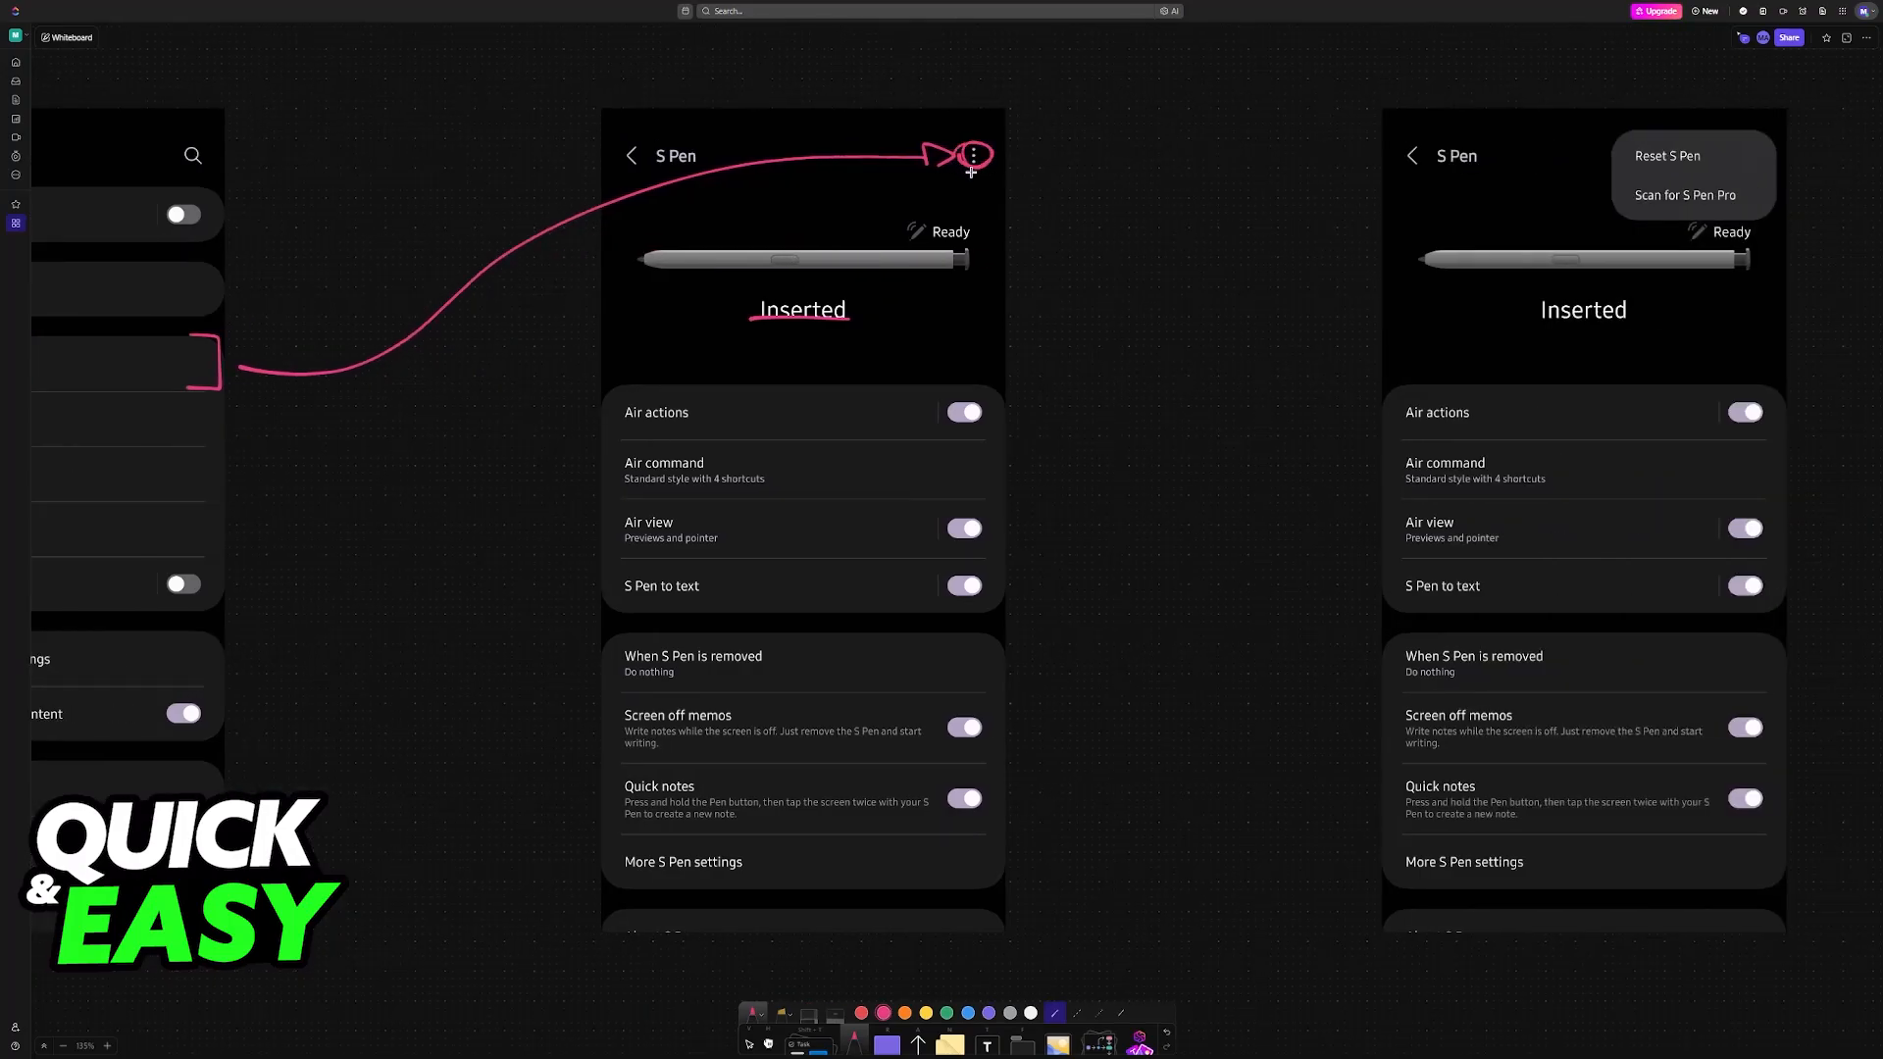